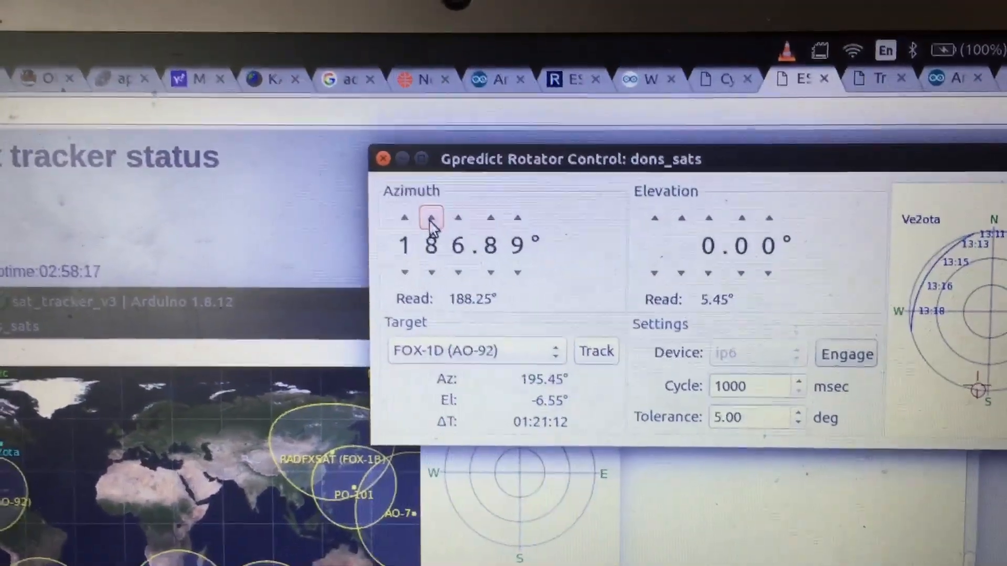
Step: Step the commanded azimuth up ten degrees to 206.89° and nudge the elevation upward
click(431, 218)
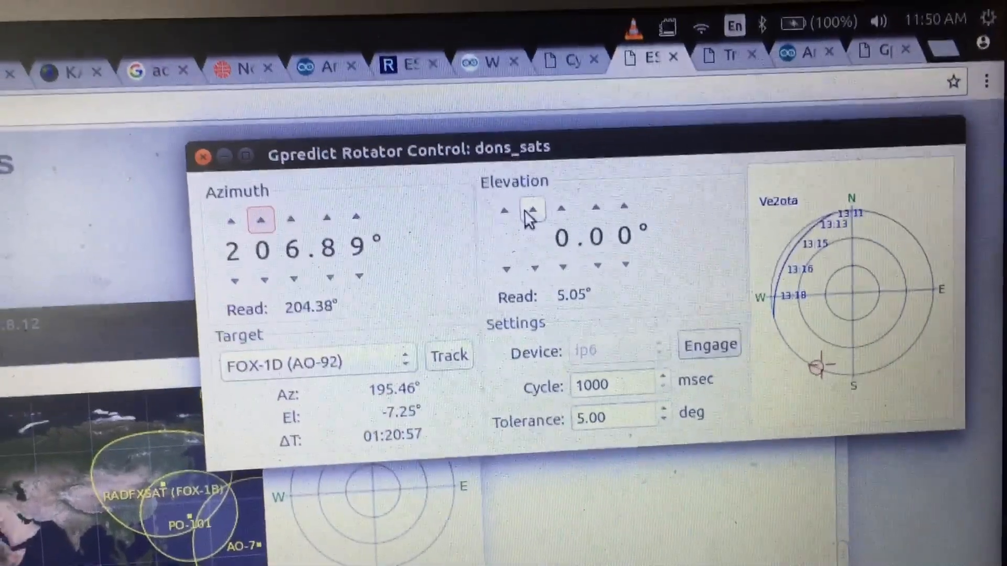
click(530, 208)
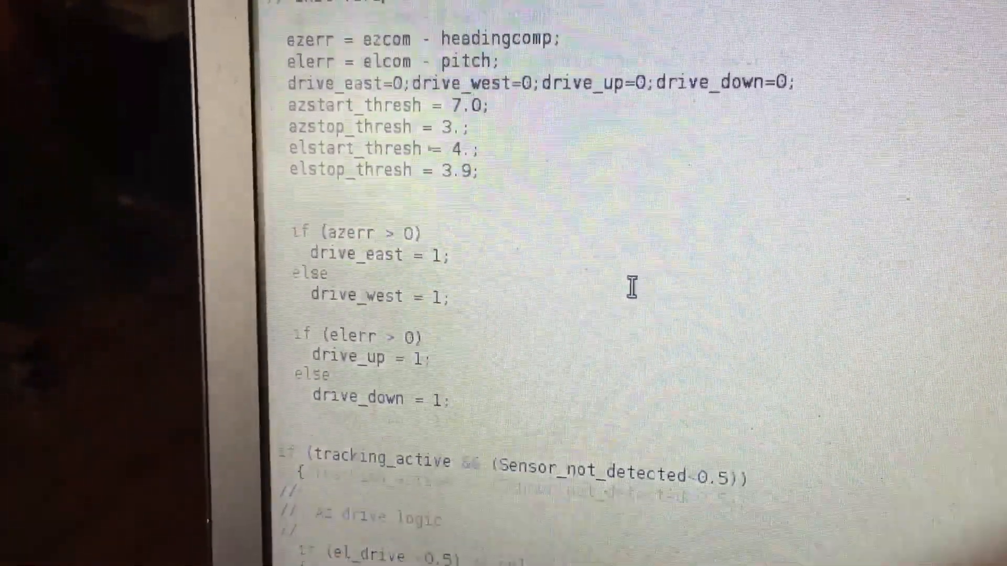
scroll(down, 3)
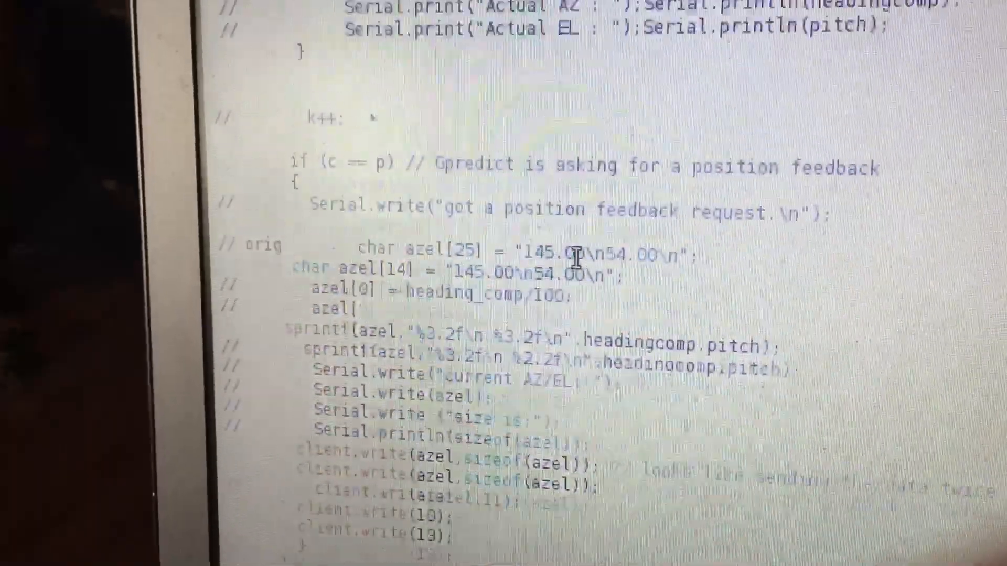
scroll(up, 3)
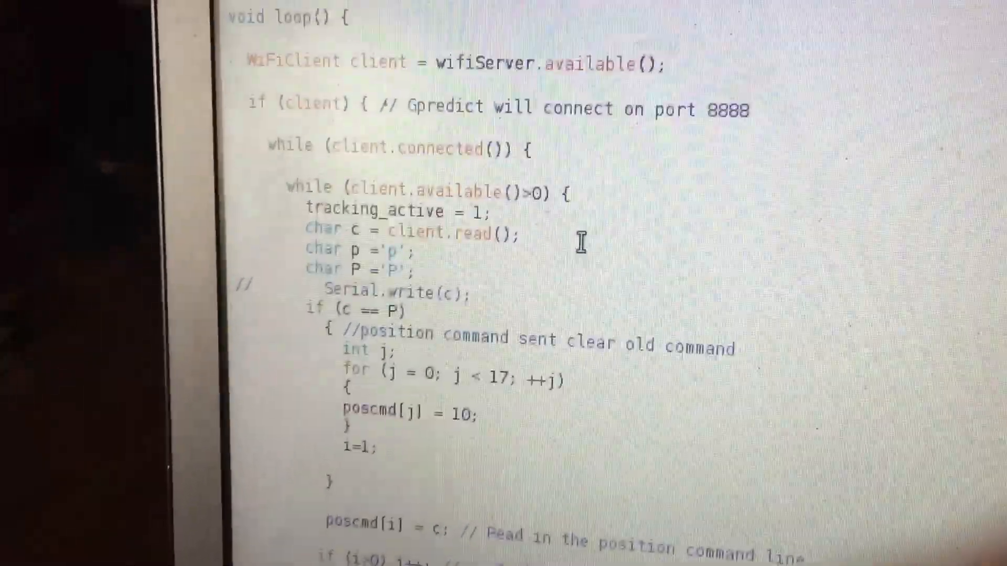
scroll(up, 3)
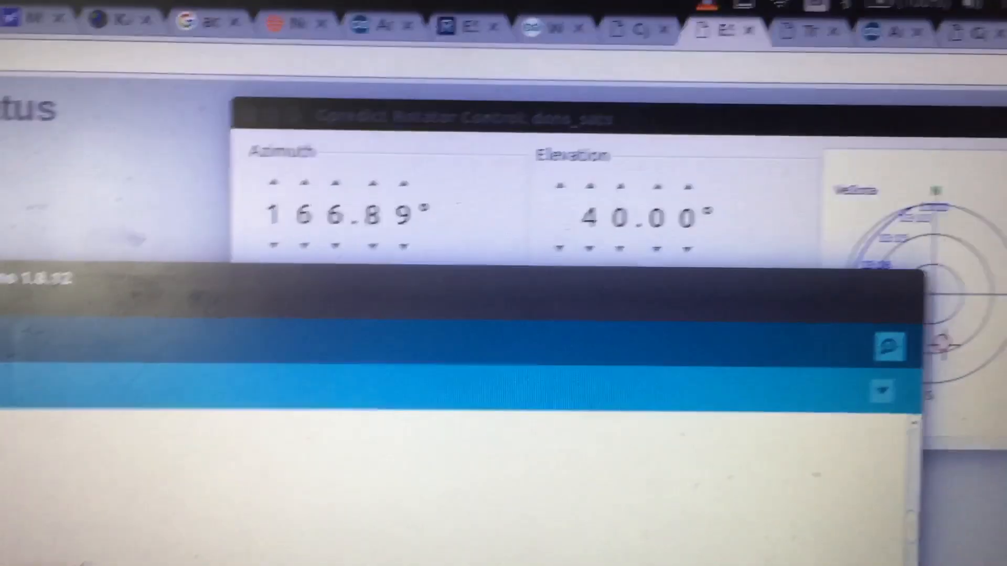
Step: Reload the 192.168.1.6 status page to show current commanded and measured AZ/EL
scroll(down, 3)
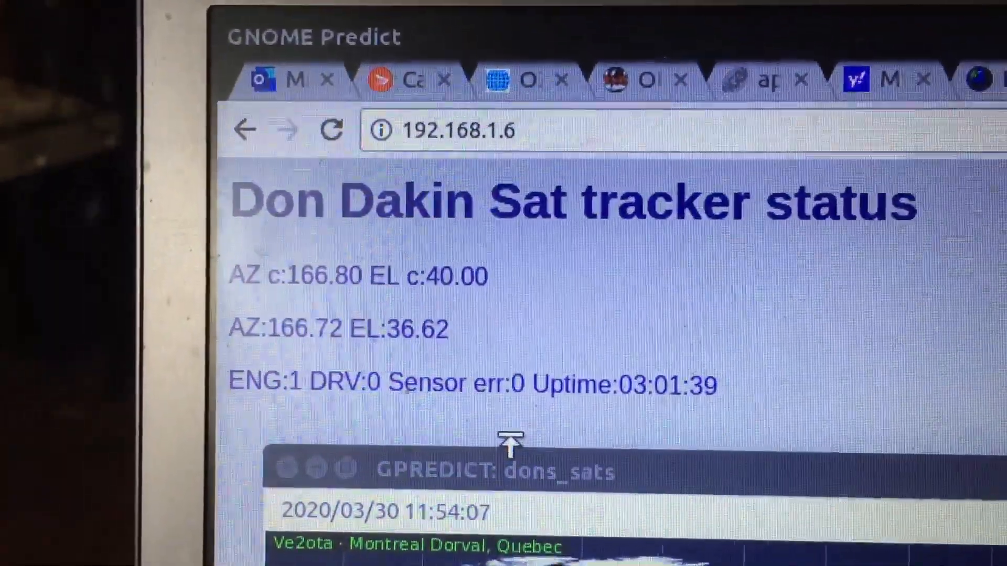
click(331, 130)
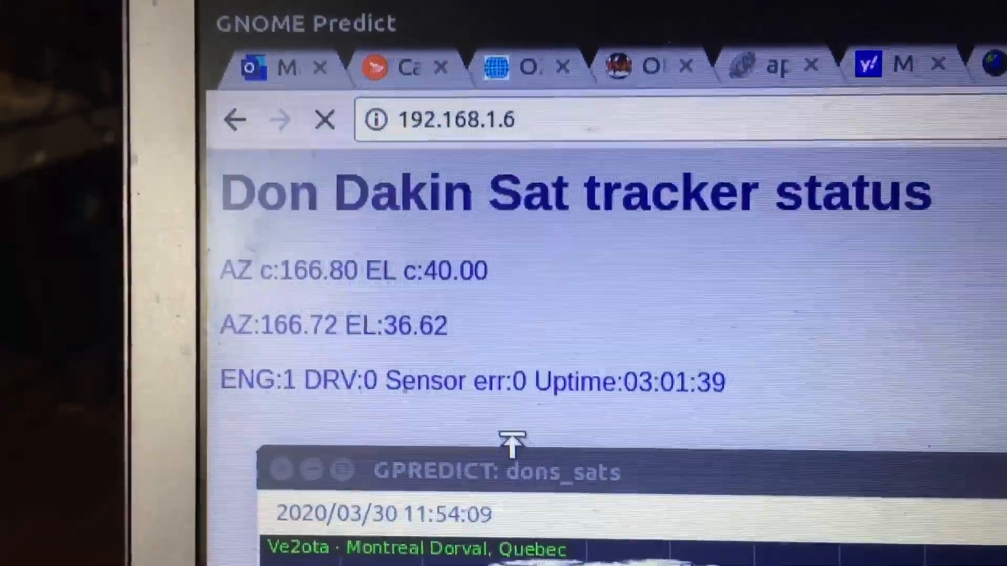